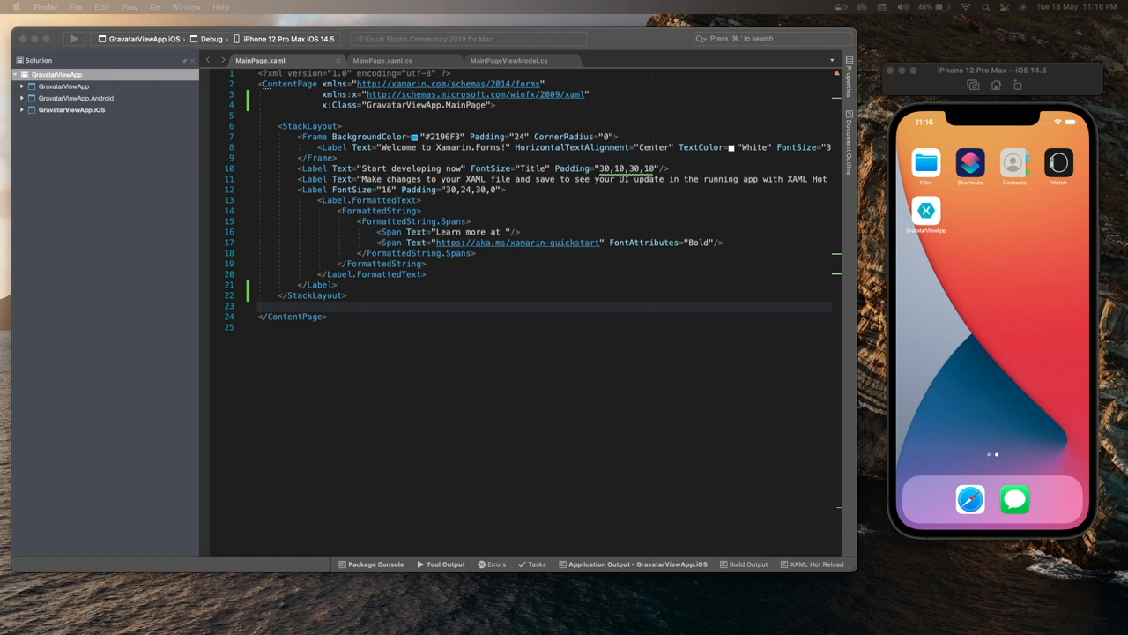
pyautogui.moveTo(631, 358)
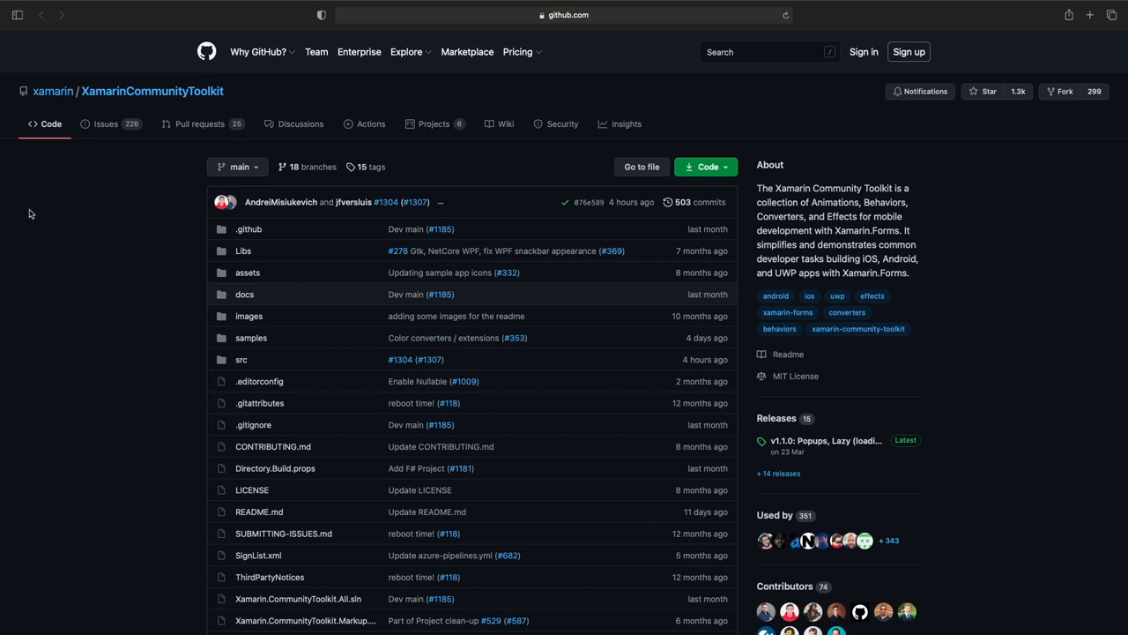
pyautogui.moveTo(152, 91)
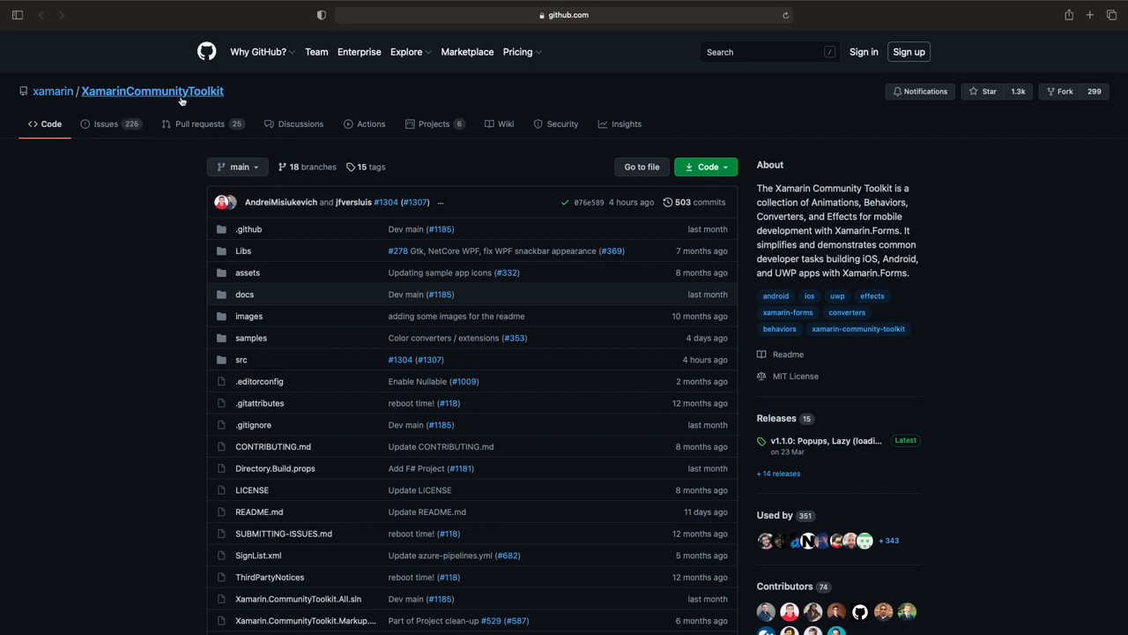
pyautogui.moveTo(308, 95)
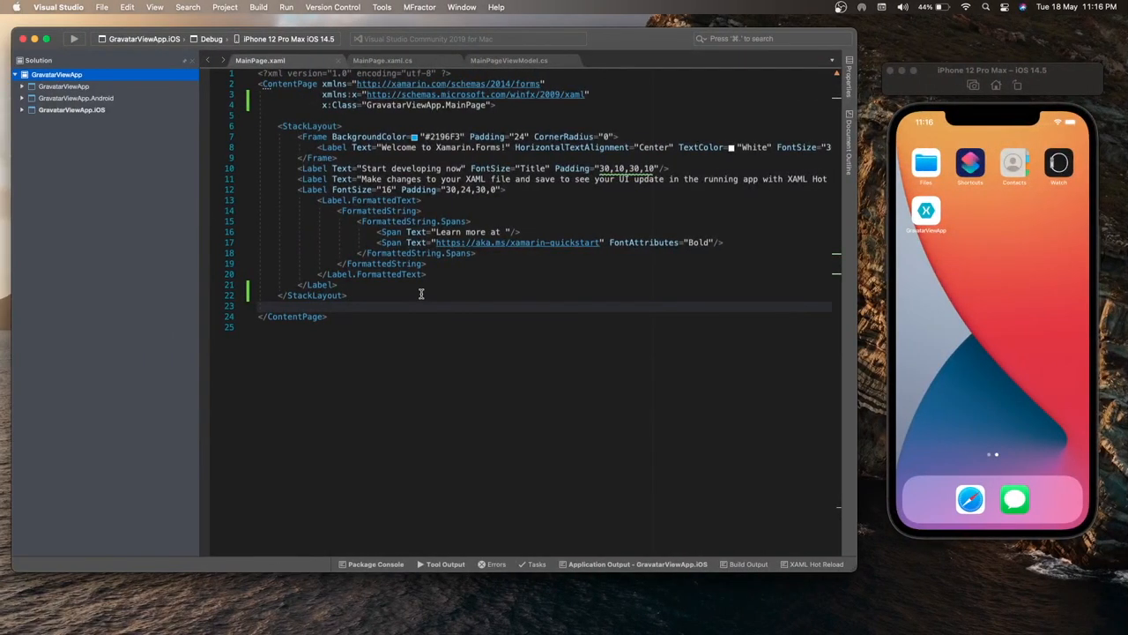
# Find the Xamarin.CommunityToolkit package in Manage NuGet Packages for the solution
pyautogui.doubleClick(310, 296)
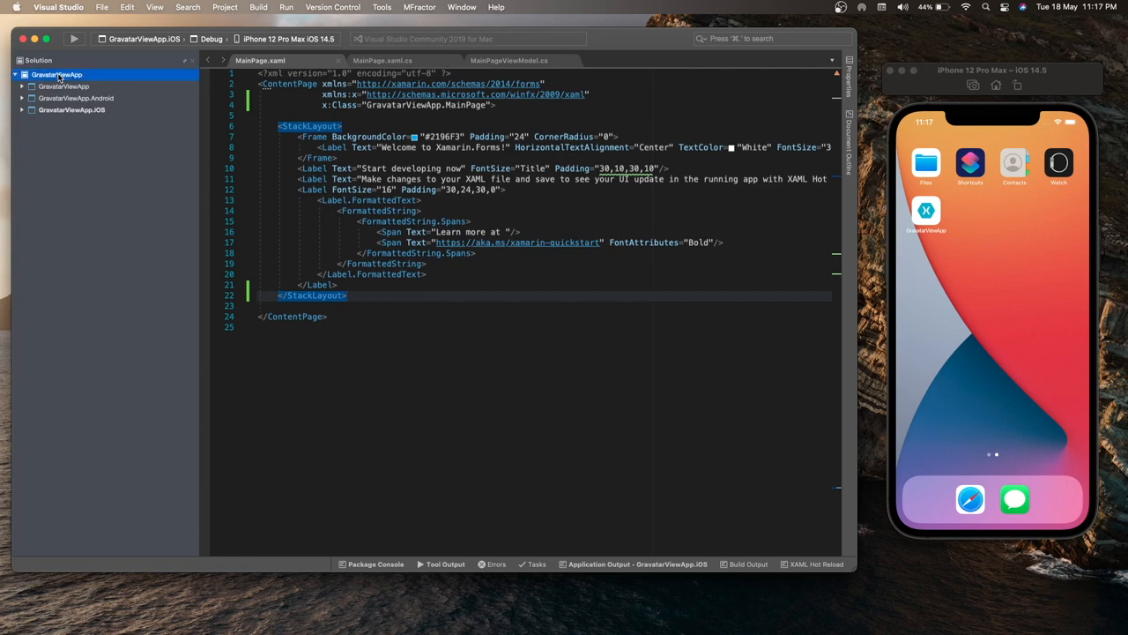
pyautogui.rightClick(57, 74)
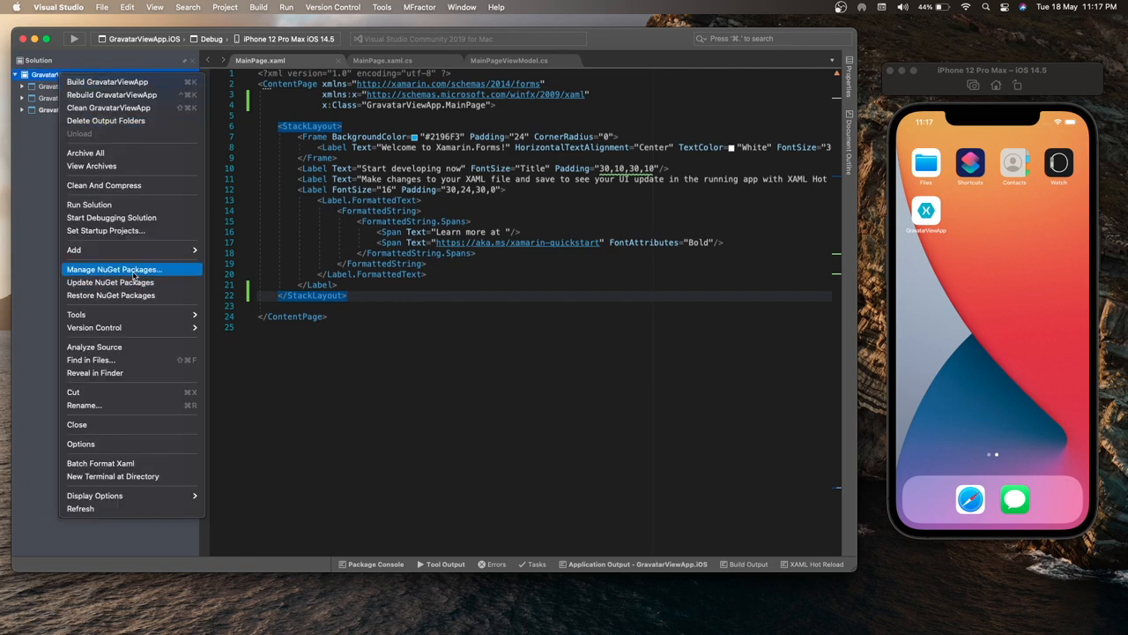
pyautogui.click(113, 268)
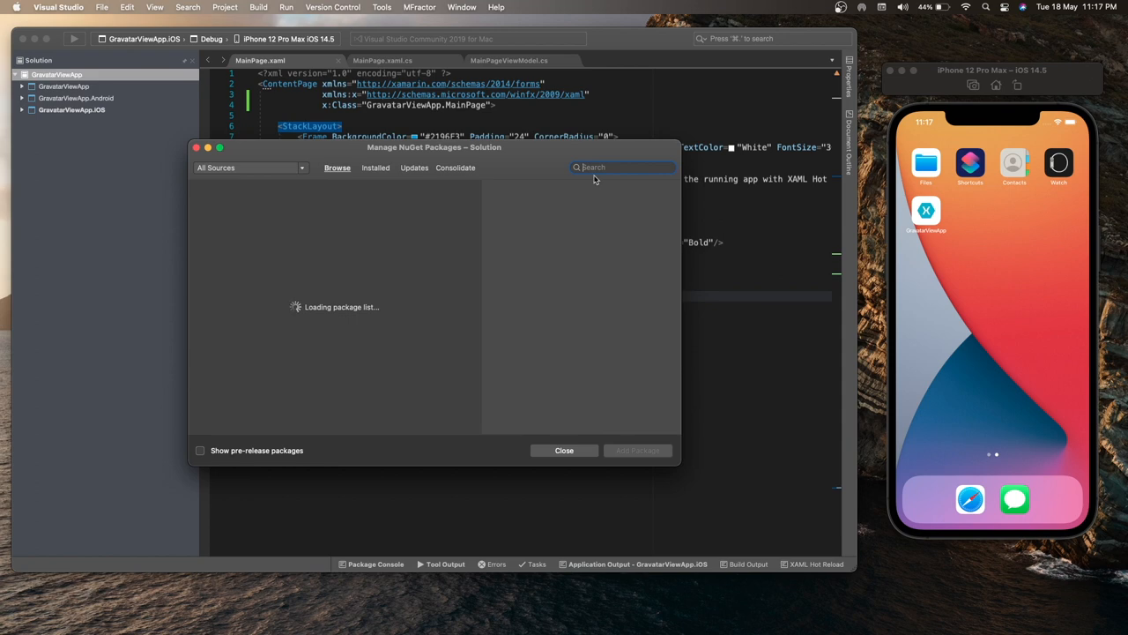
pyautogui.write('Xamarin C')
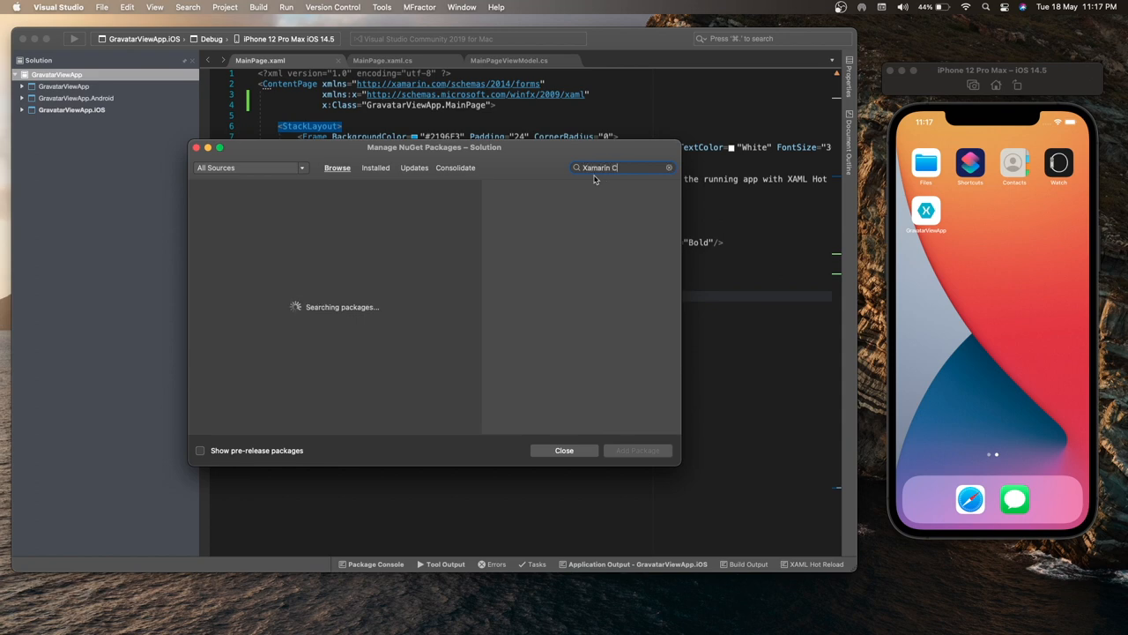
pyautogui.write('ommunity Toolkit')
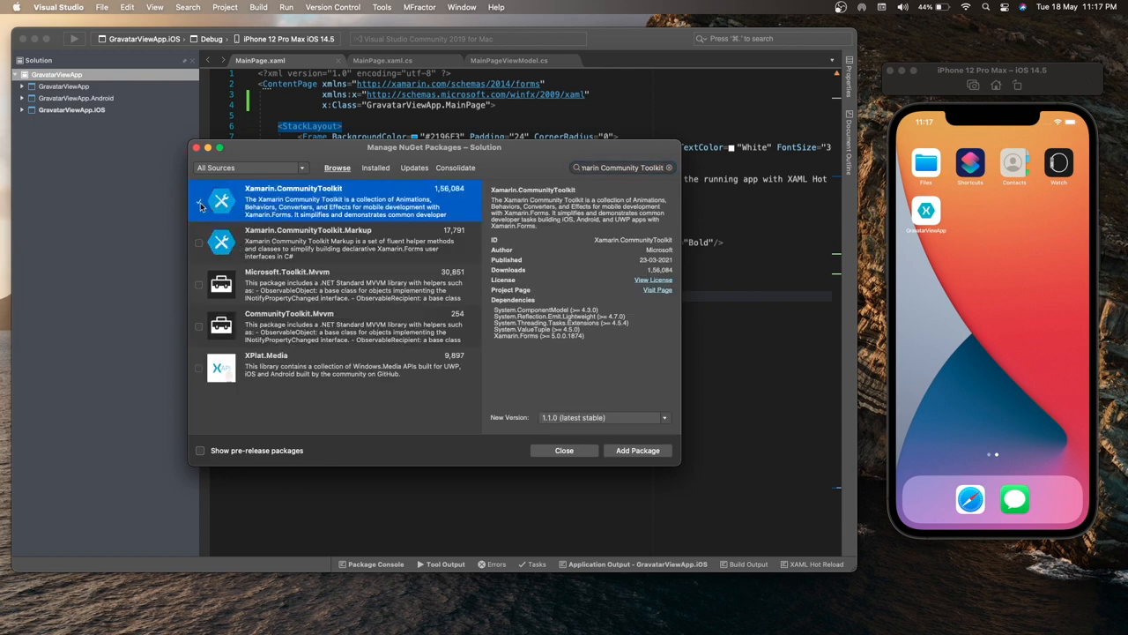
pyautogui.click(200, 201)
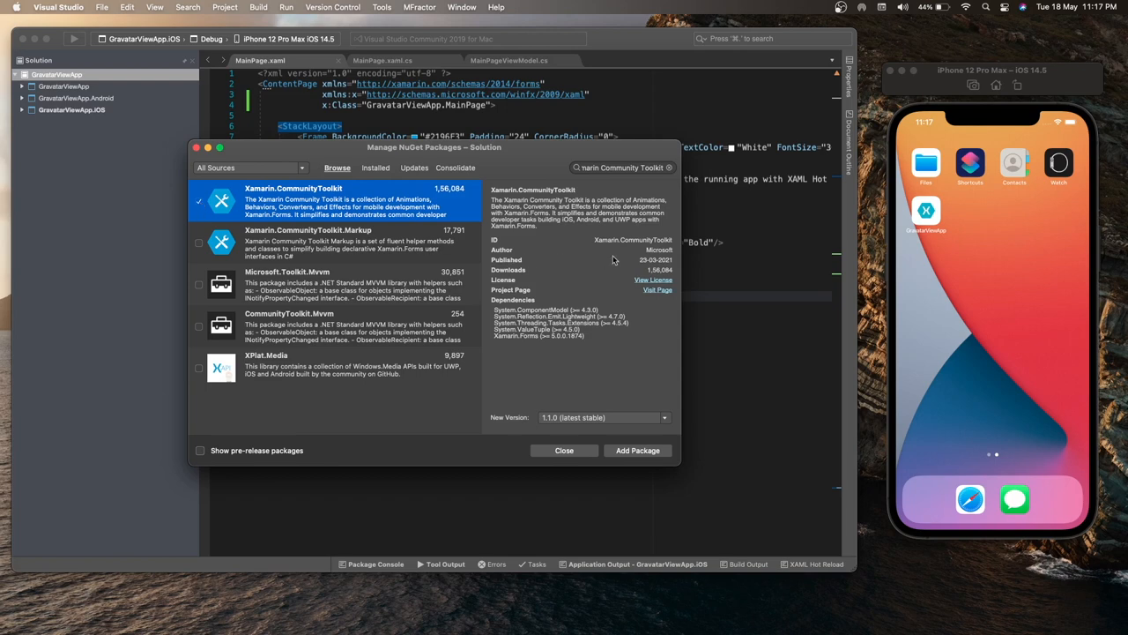
pyautogui.moveTo(649, 455)
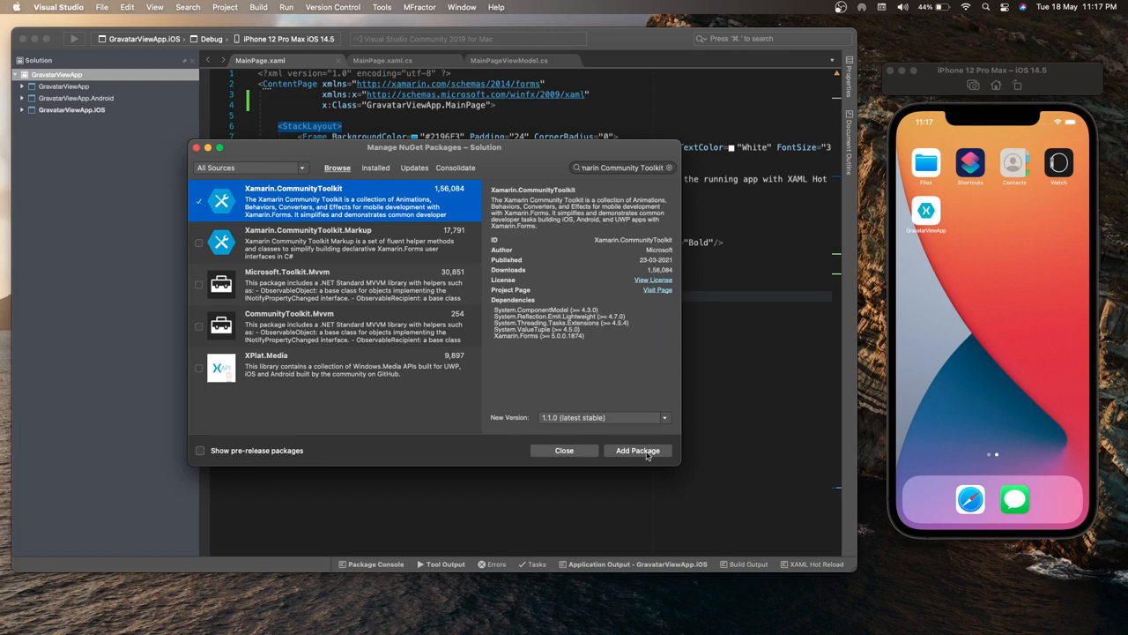
# Add the package to all three GravatarViewApp projects, including iOS, and accept its license
pyautogui.click(636, 452)
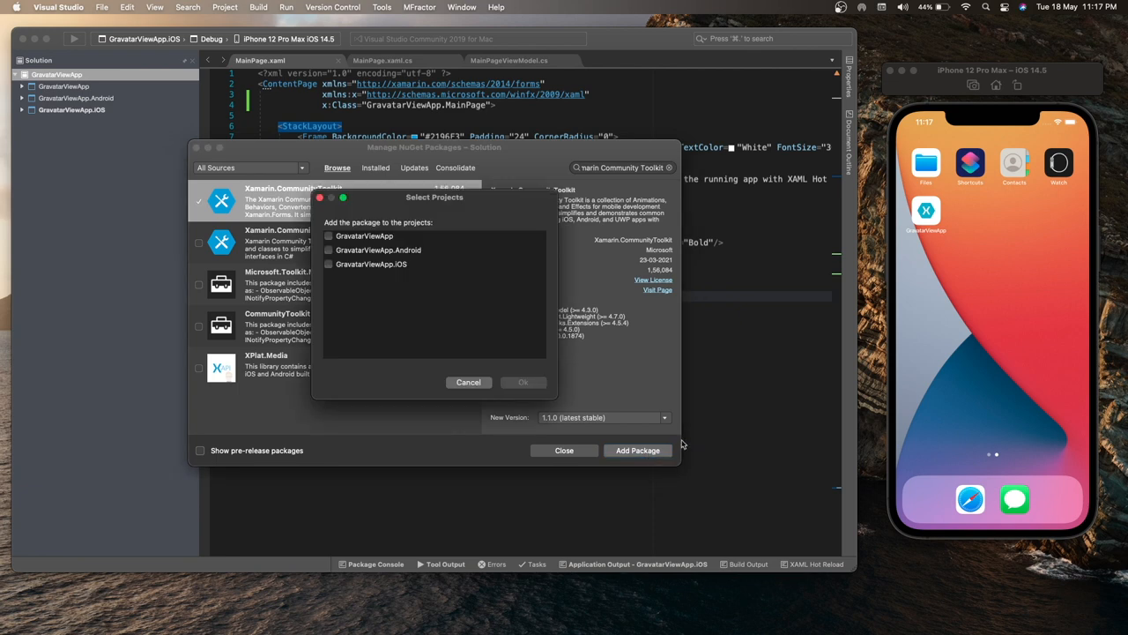
pyautogui.click(328, 250)
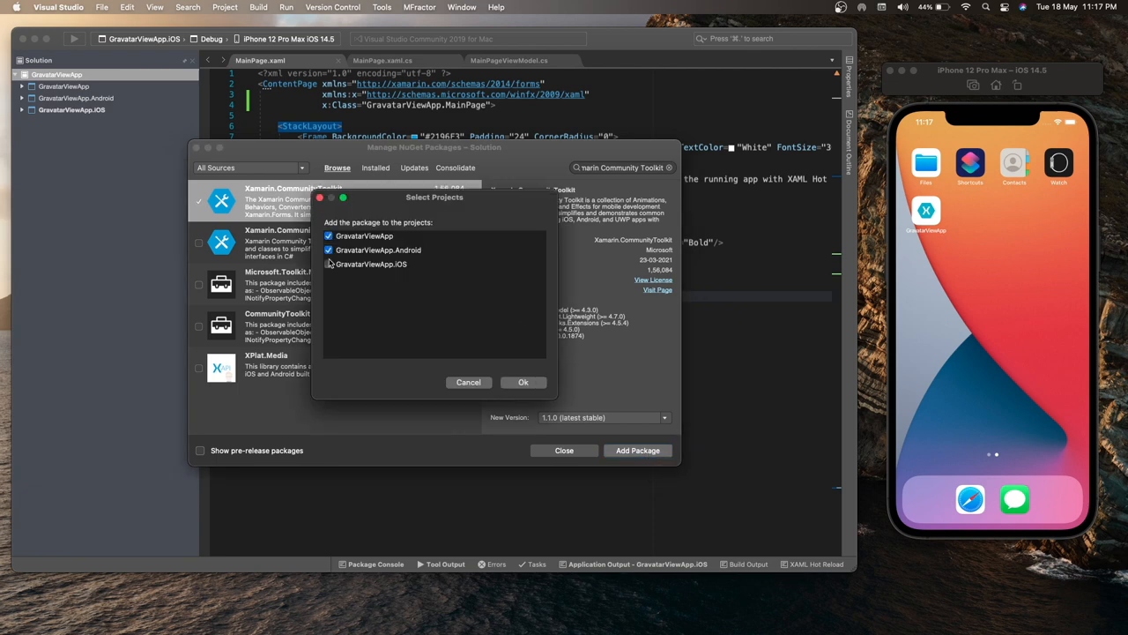
pyautogui.click(328, 265)
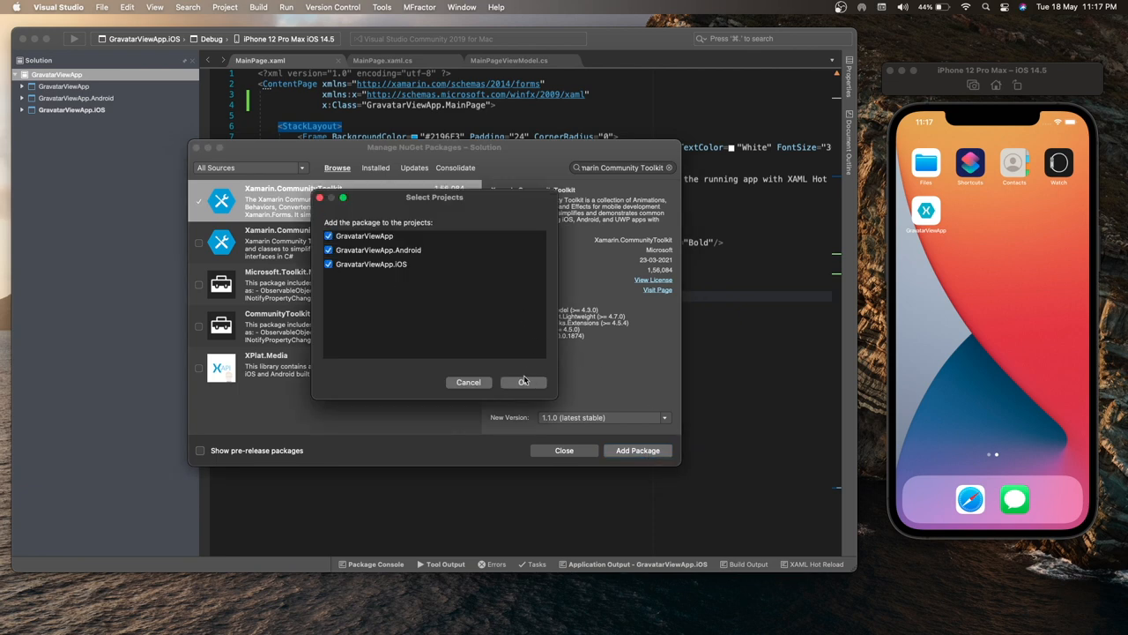
pyautogui.click(521, 381)
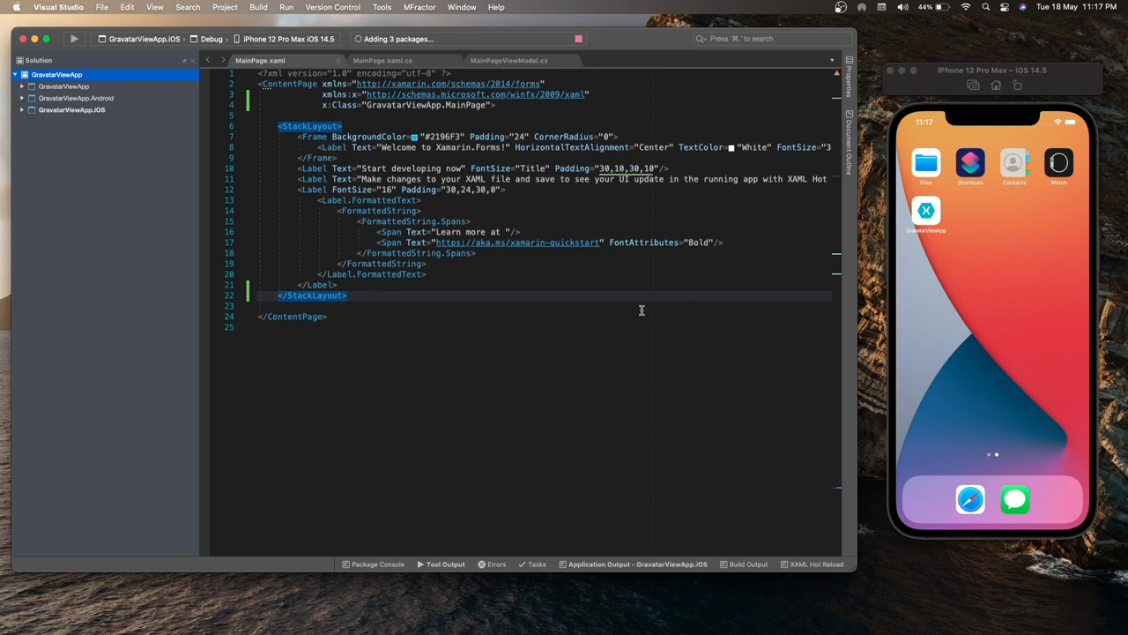
pyautogui.moveTo(418, 215)
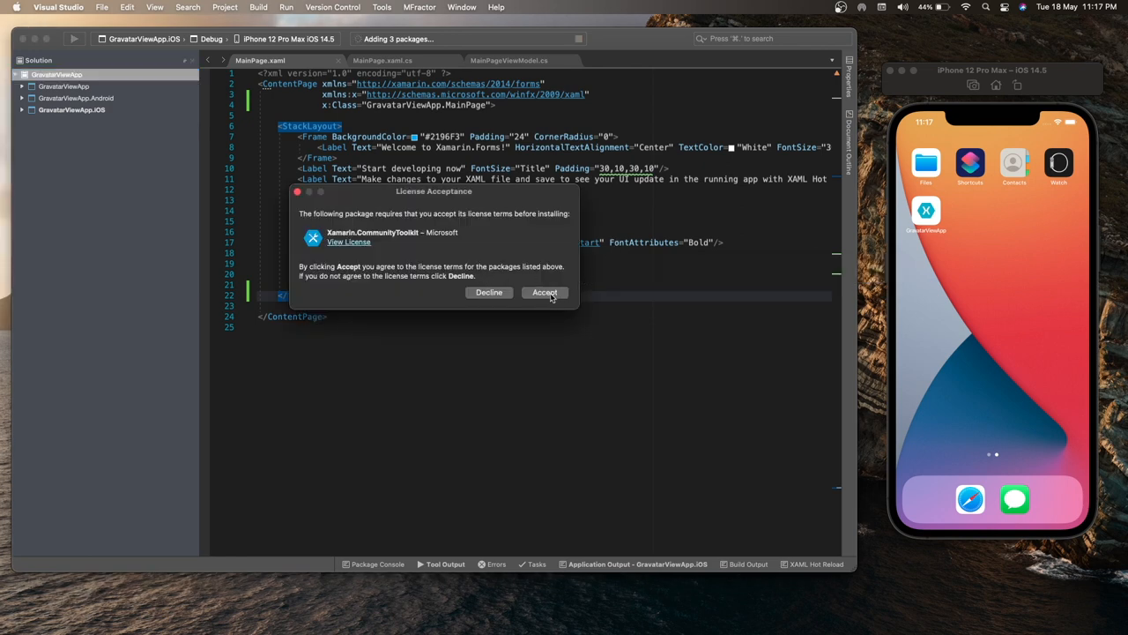
pyautogui.click(544, 293)
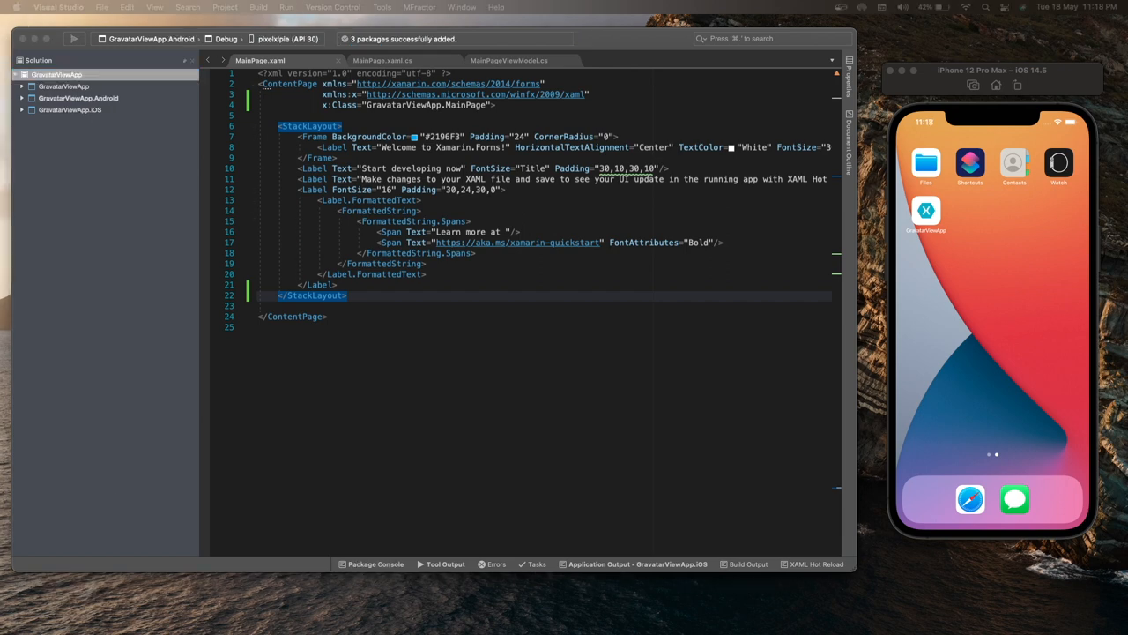
pyautogui.moveTo(580, 353)
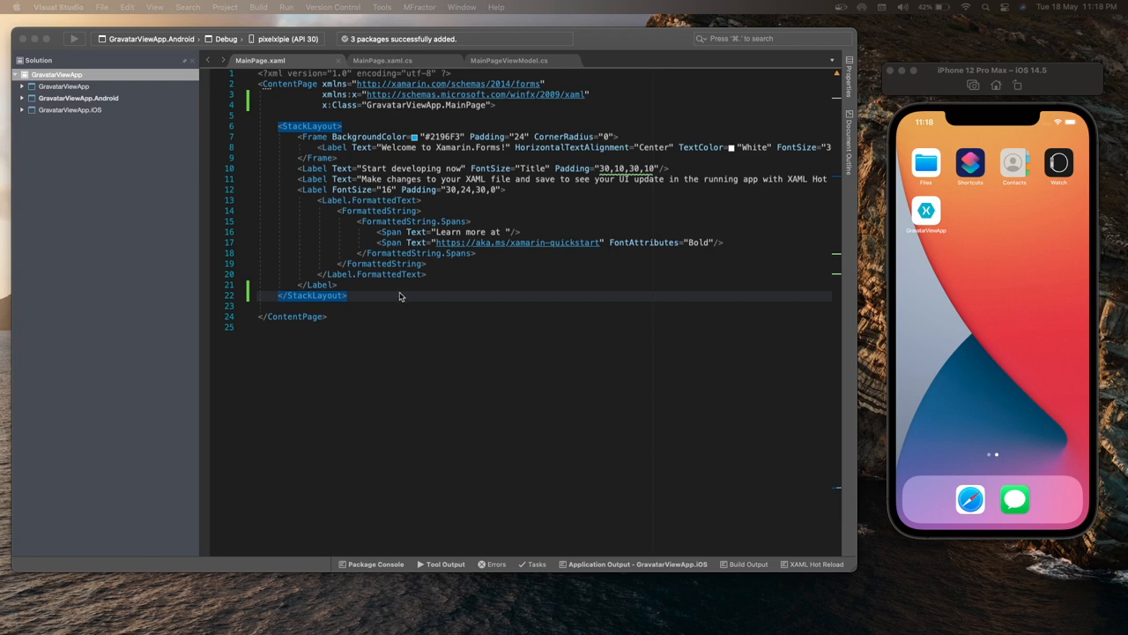
pyautogui.moveTo(384, 307)
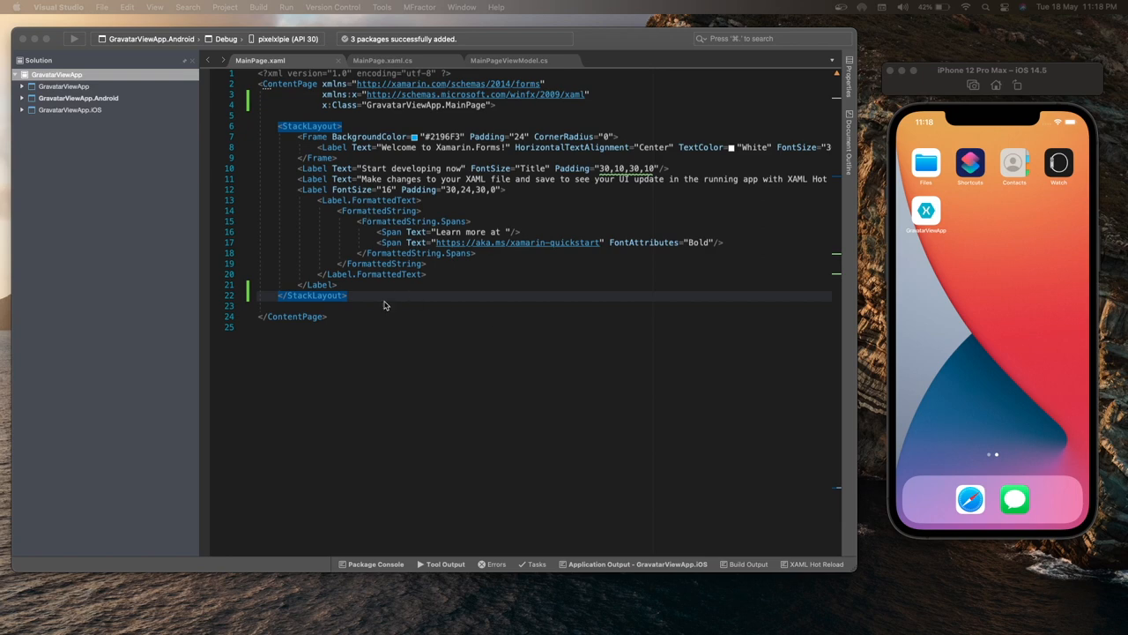
pyautogui.moveTo(522, 312)
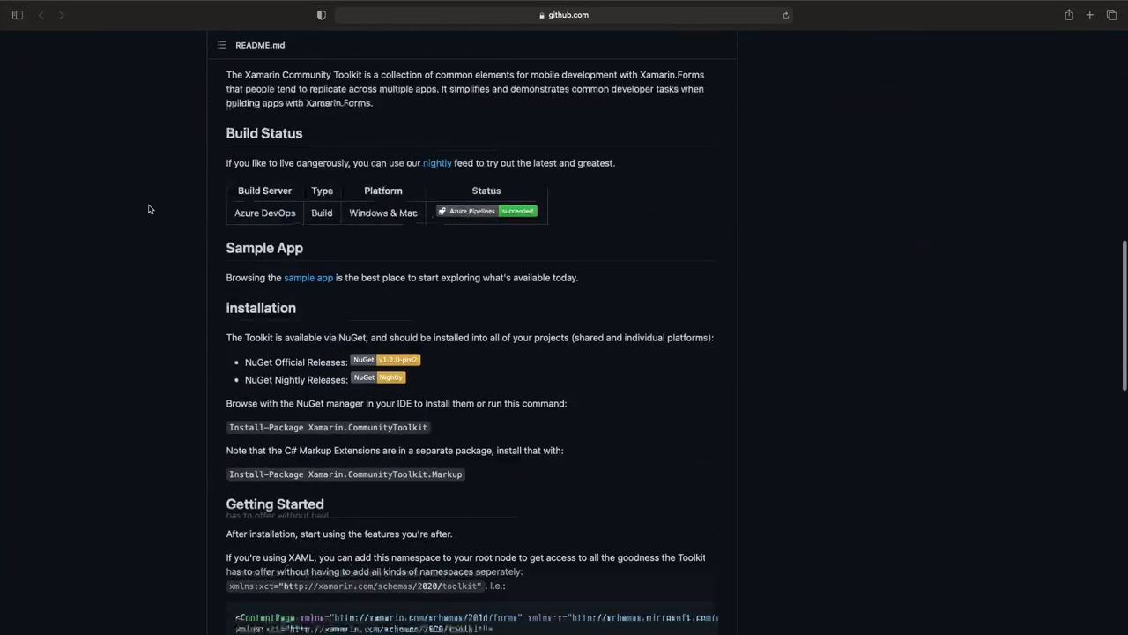
pyautogui.scroll(-3)
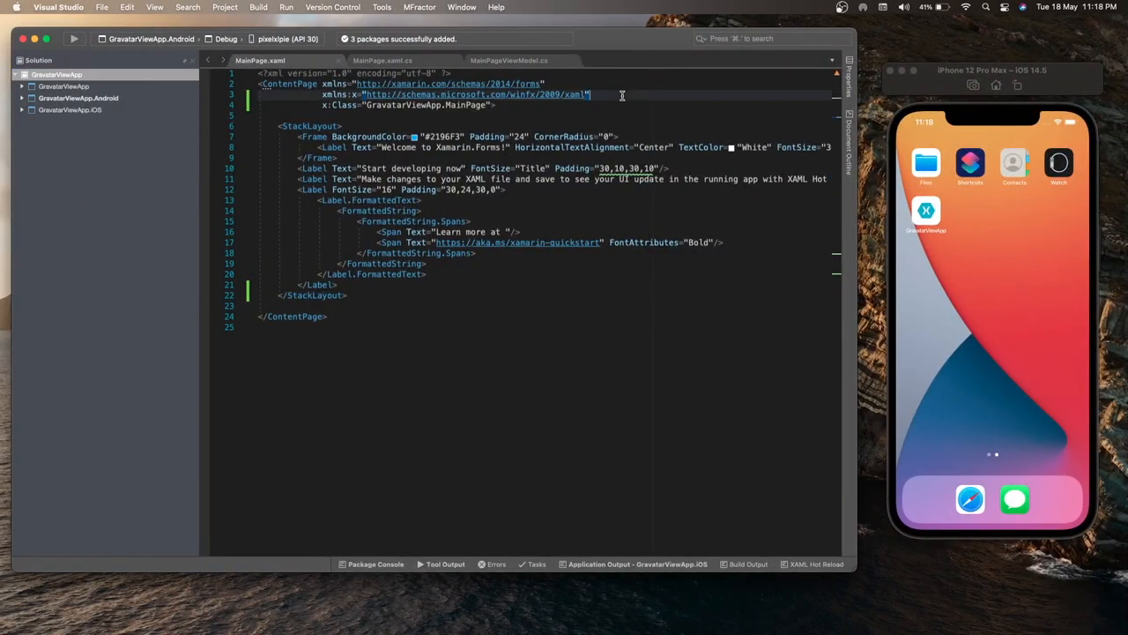
pyautogui.write('xmlns:xct="http://xamarin.com/schemas/2020/toolkit"')
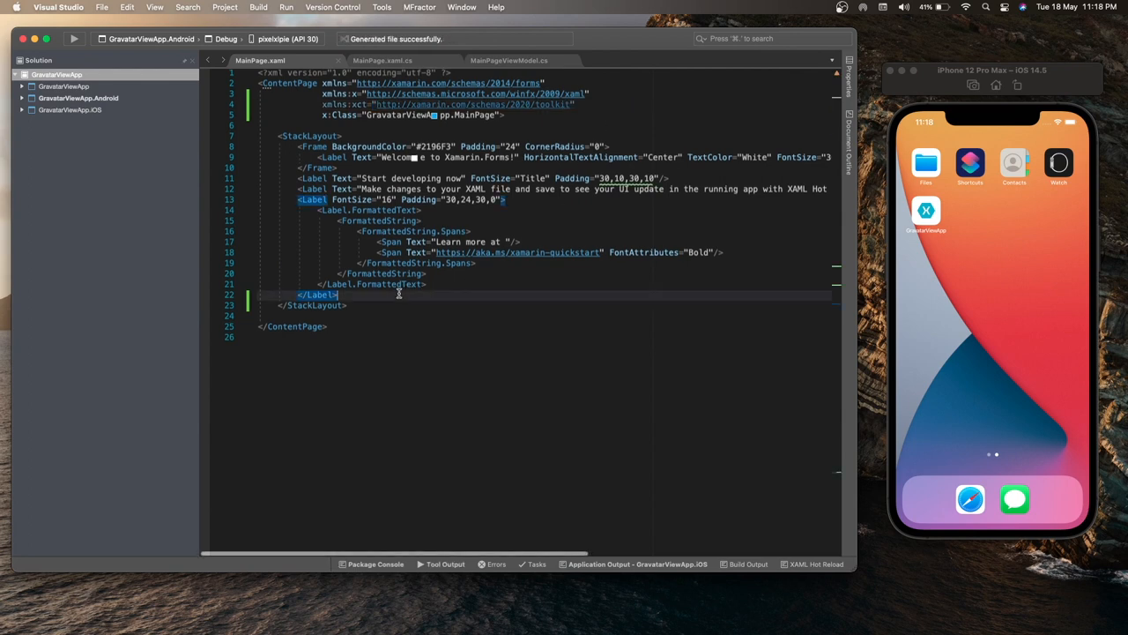
# Add an Image element whose Image.Source is an xct:GravatarImageSource
pyautogui.write('<Image></Image>')
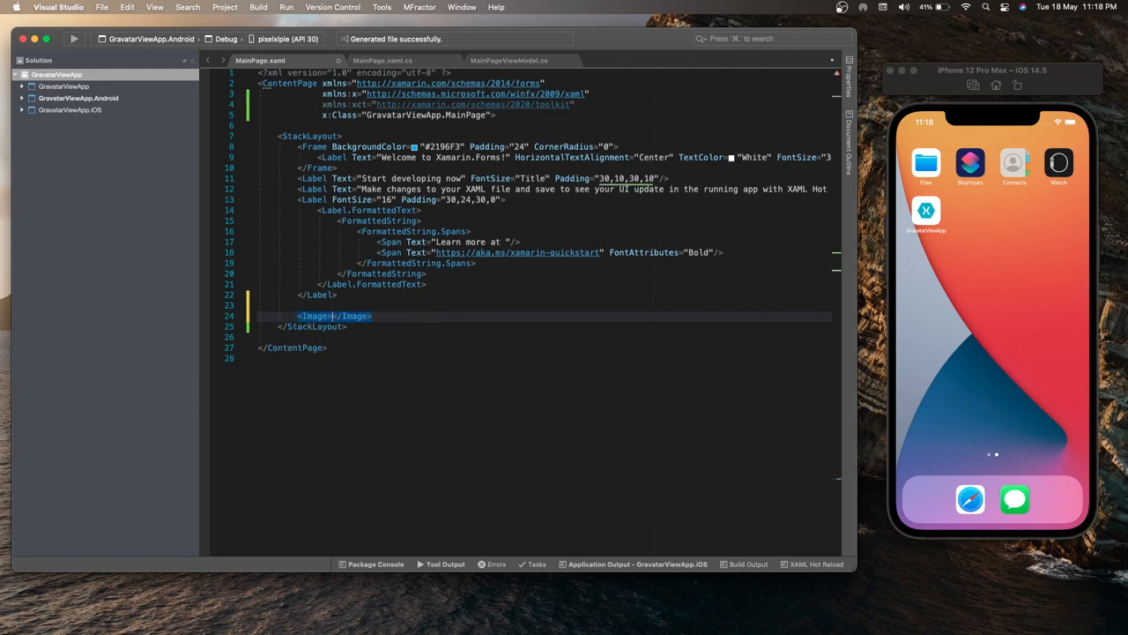
pyautogui.write('<Image.Source>')
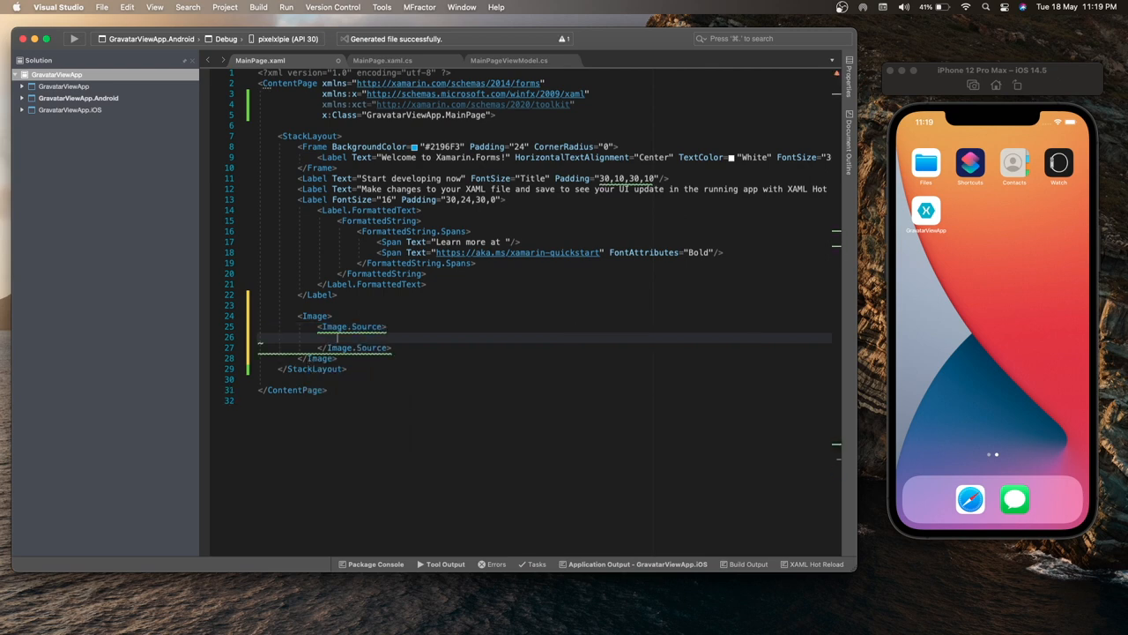
pyautogui.write('<')
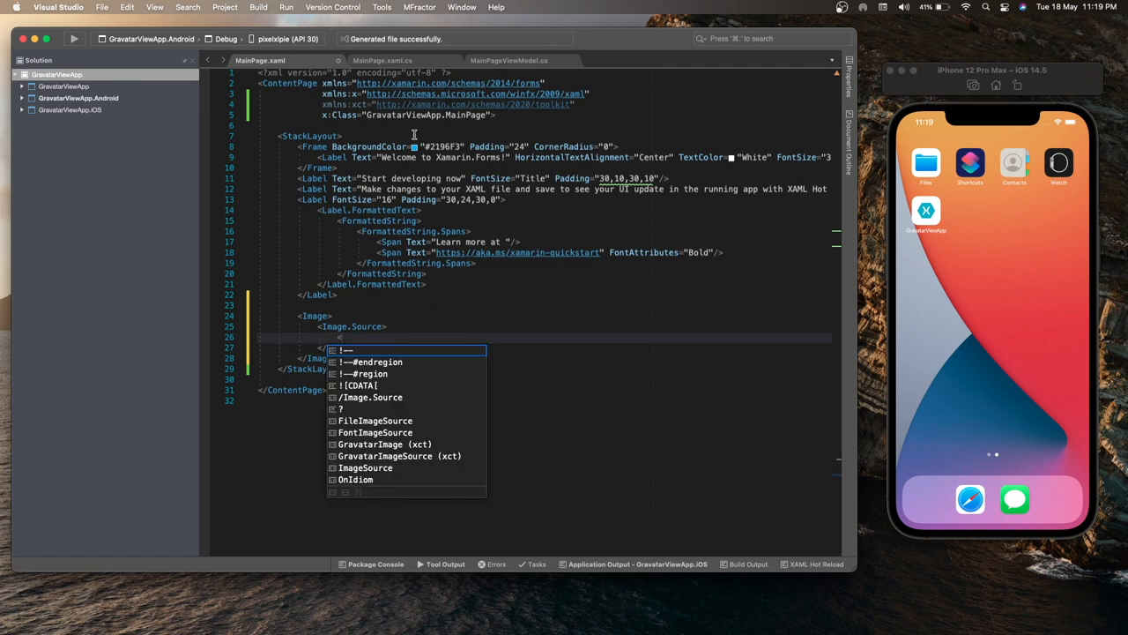
pyautogui.moveTo(381, 353)
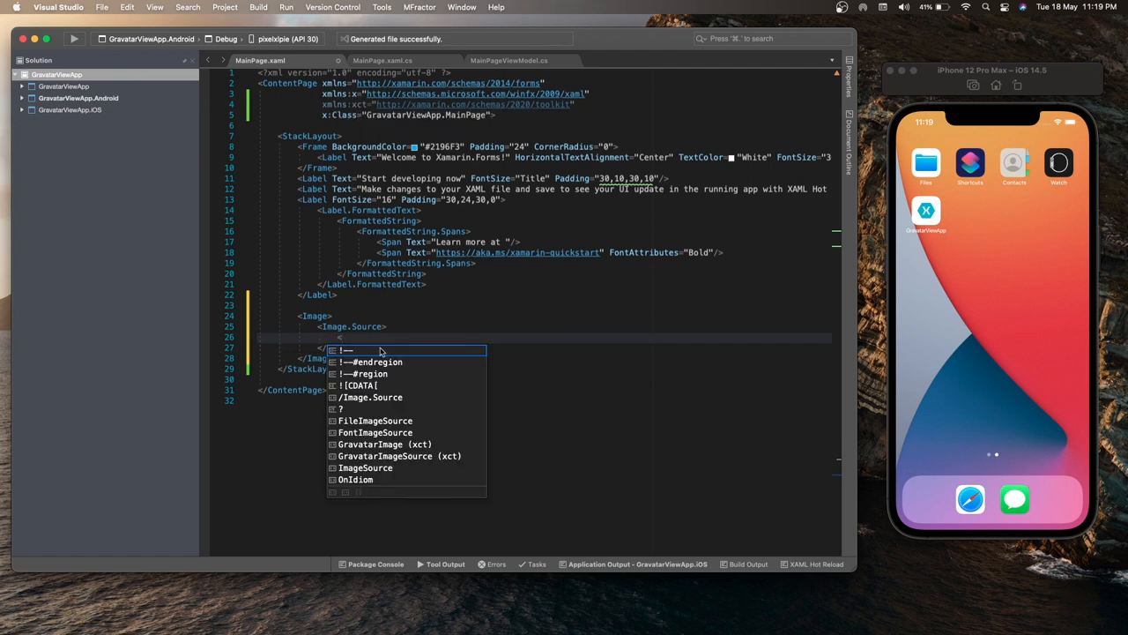
pyautogui.write('xct')
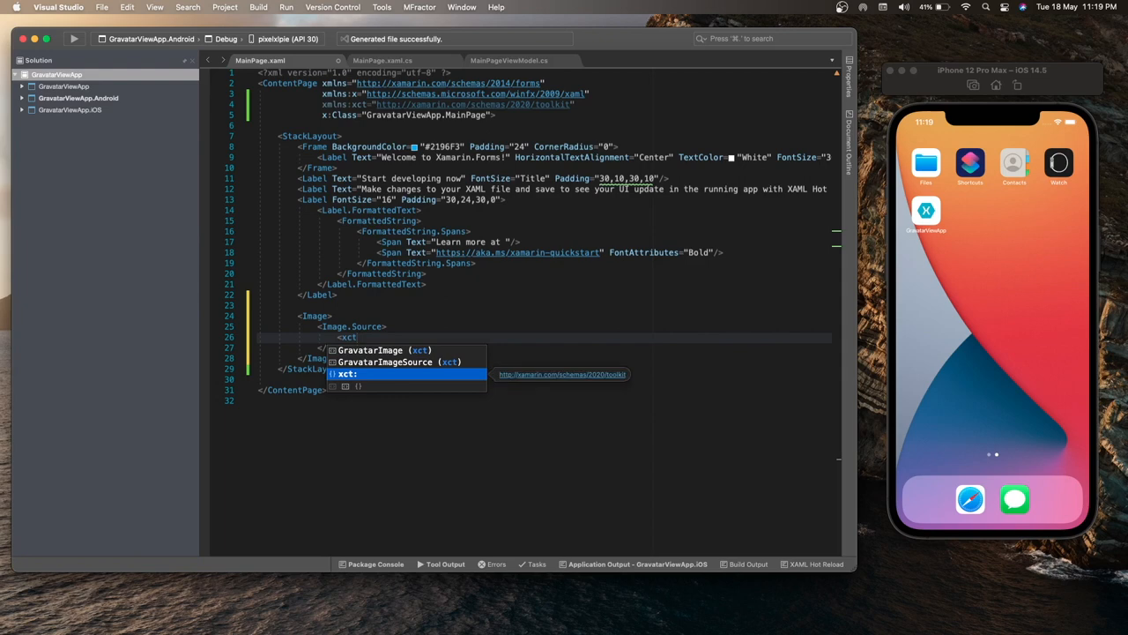
pyautogui.write('GravatarImageSource ></xct:GravatarImageSource>')
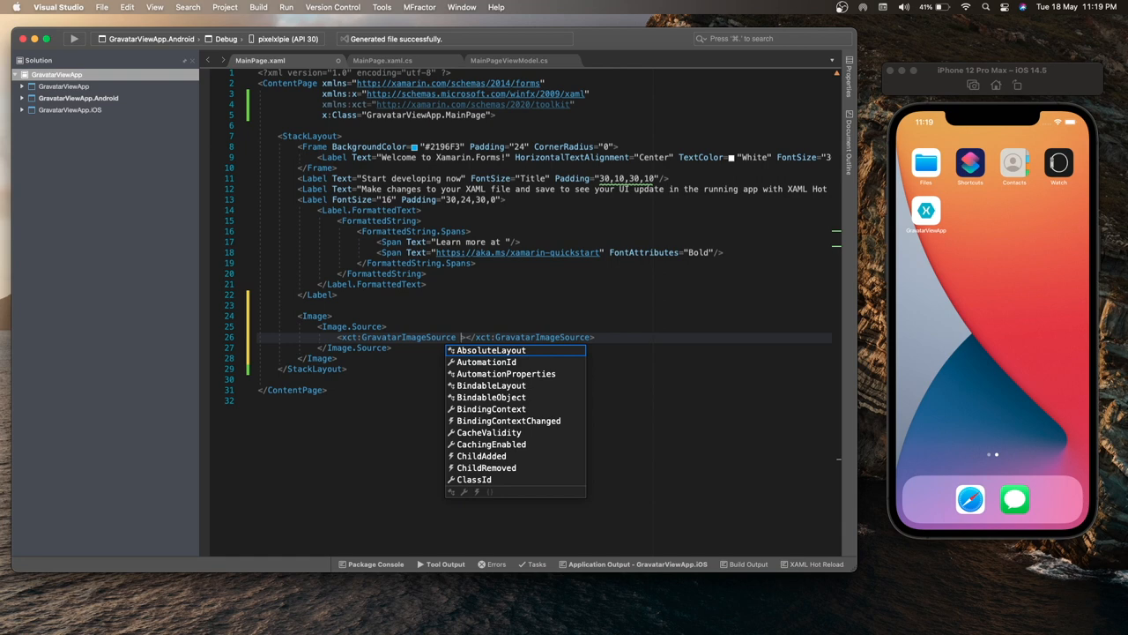
# Set the GravatarImageSource Email to {Binding Email} and start its Size attribute
pyautogui.write('Email=""')
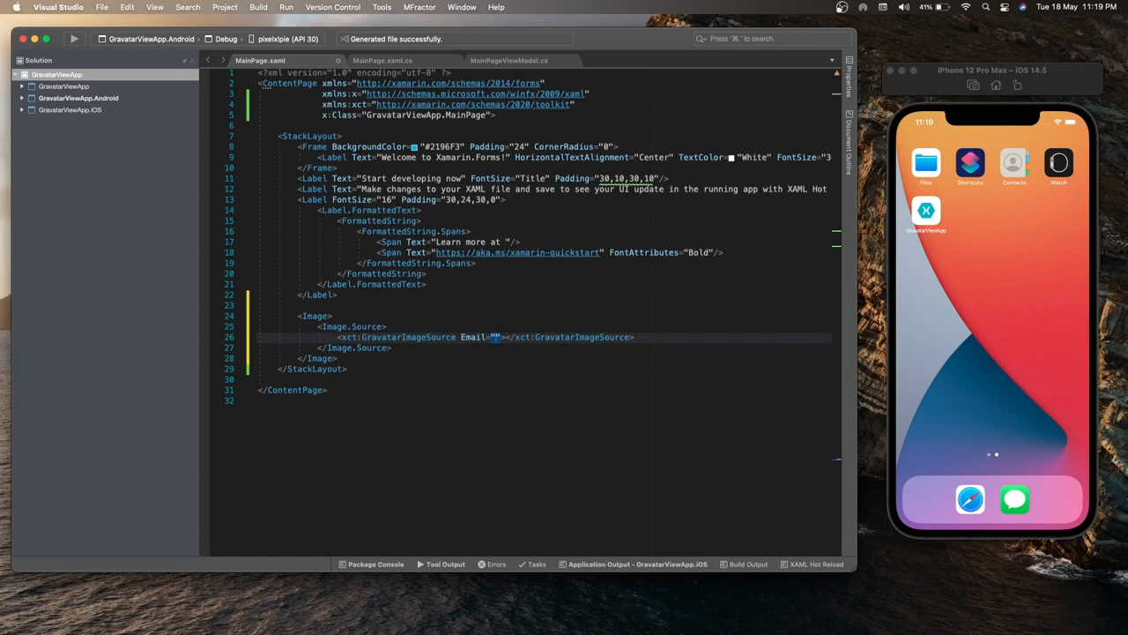
pyautogui.write('Binding Email}')
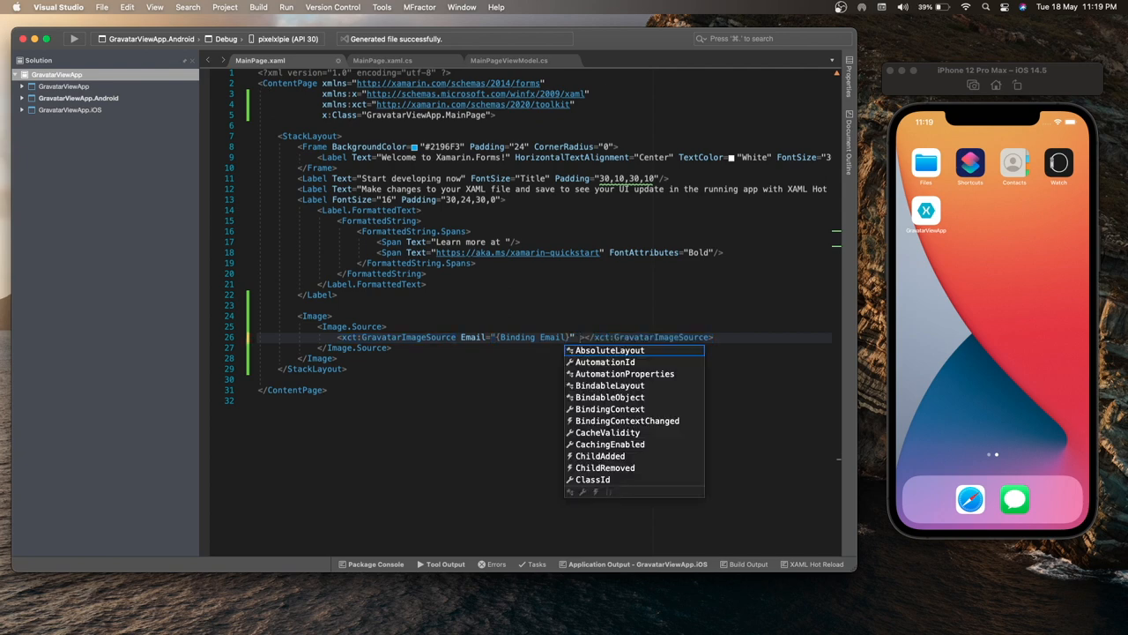
pyautogui.write('size')
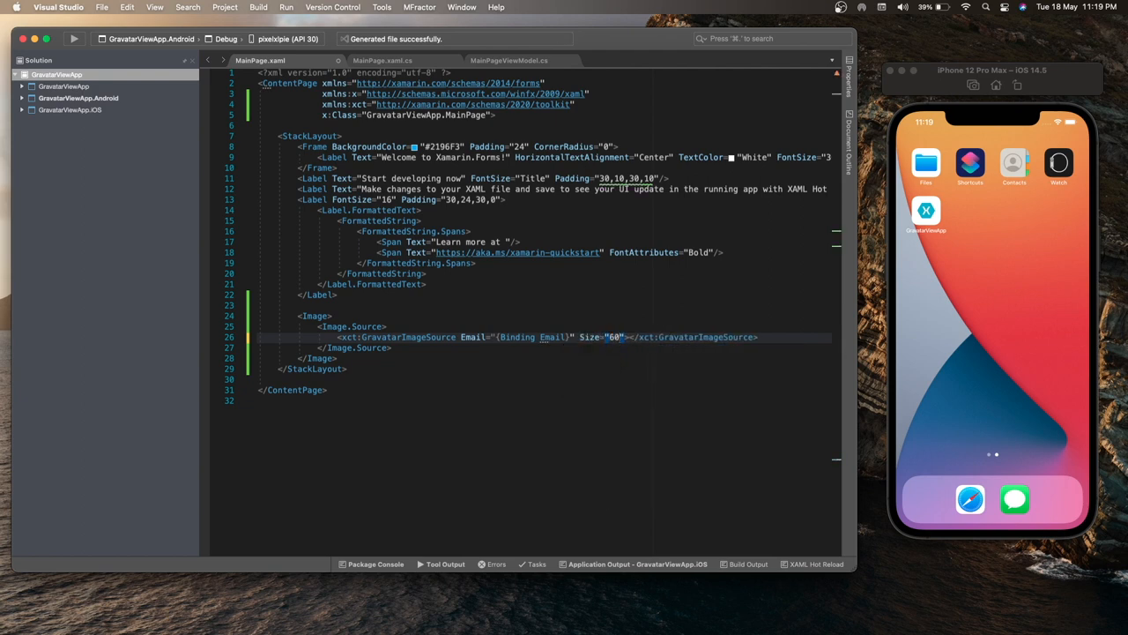
pyautogui.moveTo(356, 347)
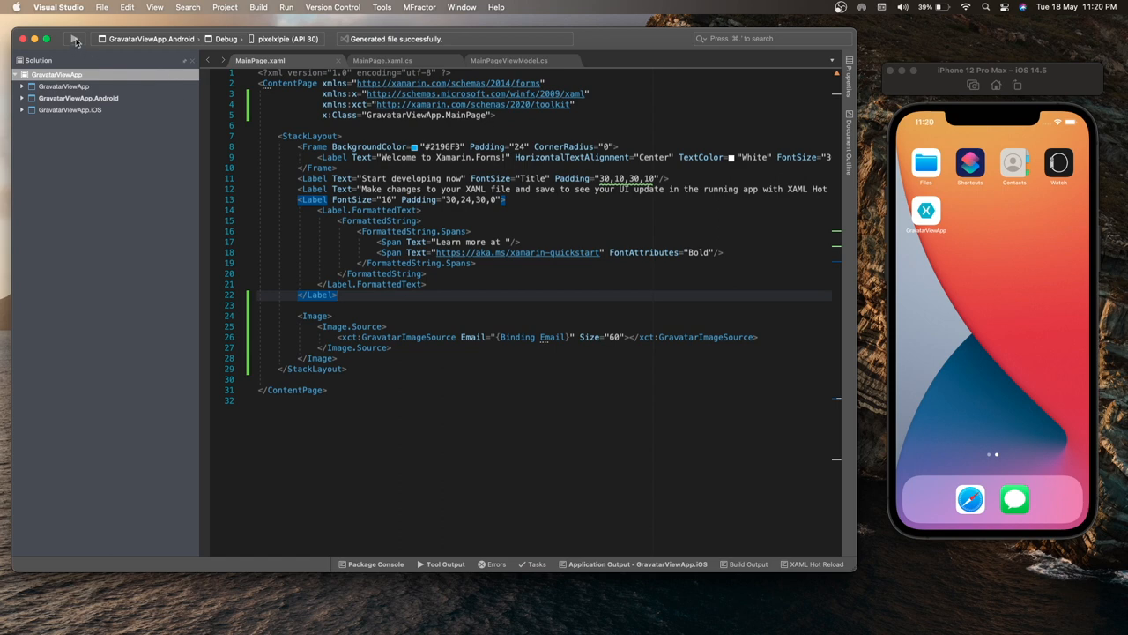
# Run GravatarViewApp.iOS on the iPhone 12 Pro Max simulator and bring it forward
pyautogui.click(149, 39)
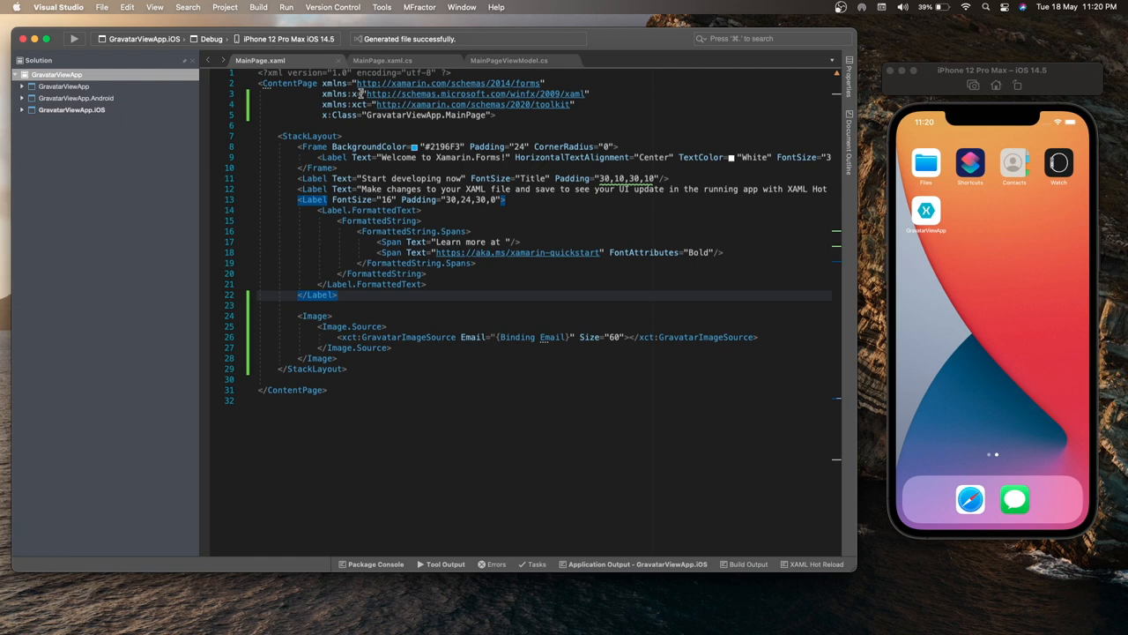
pyautogui.click(74, 39)
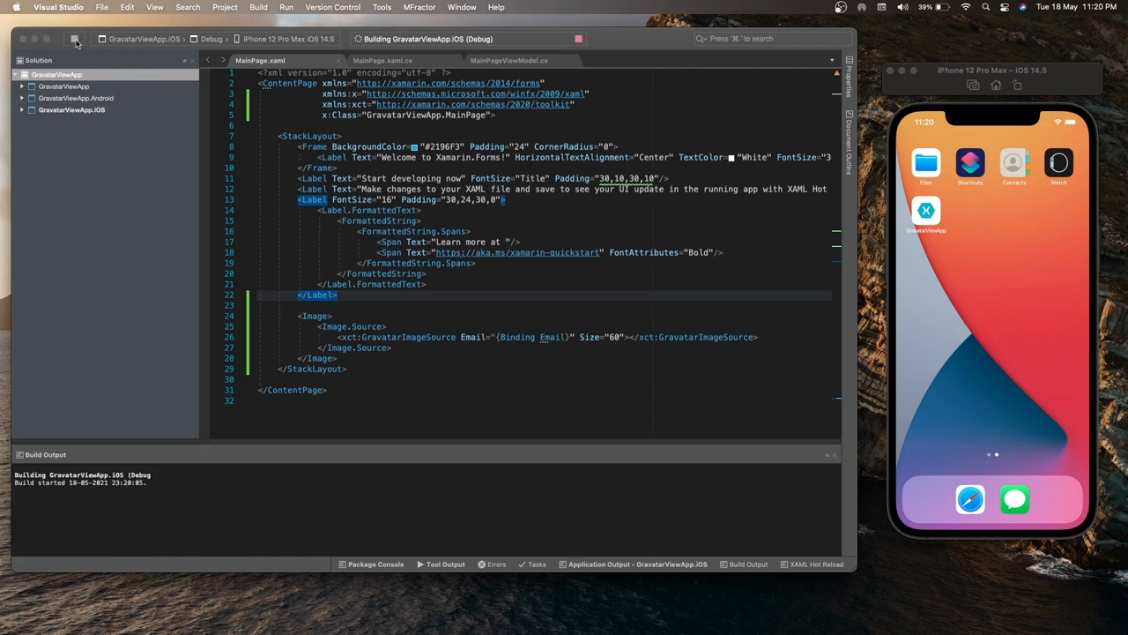
pyautogui.moveTo(322, 317)
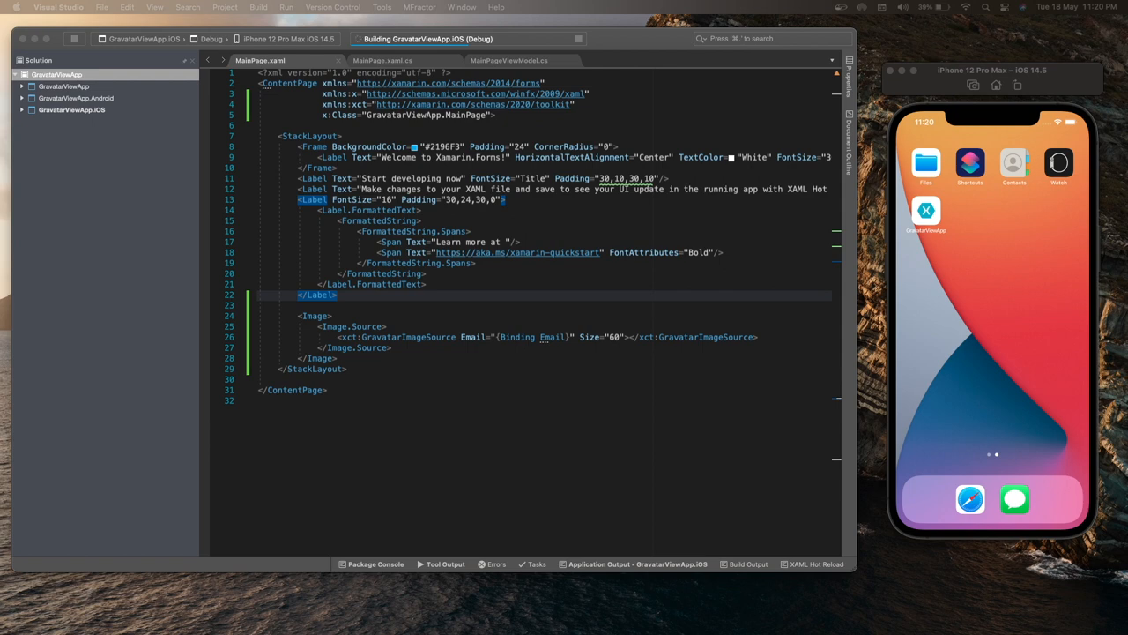
pyautogui.click(285, 7)
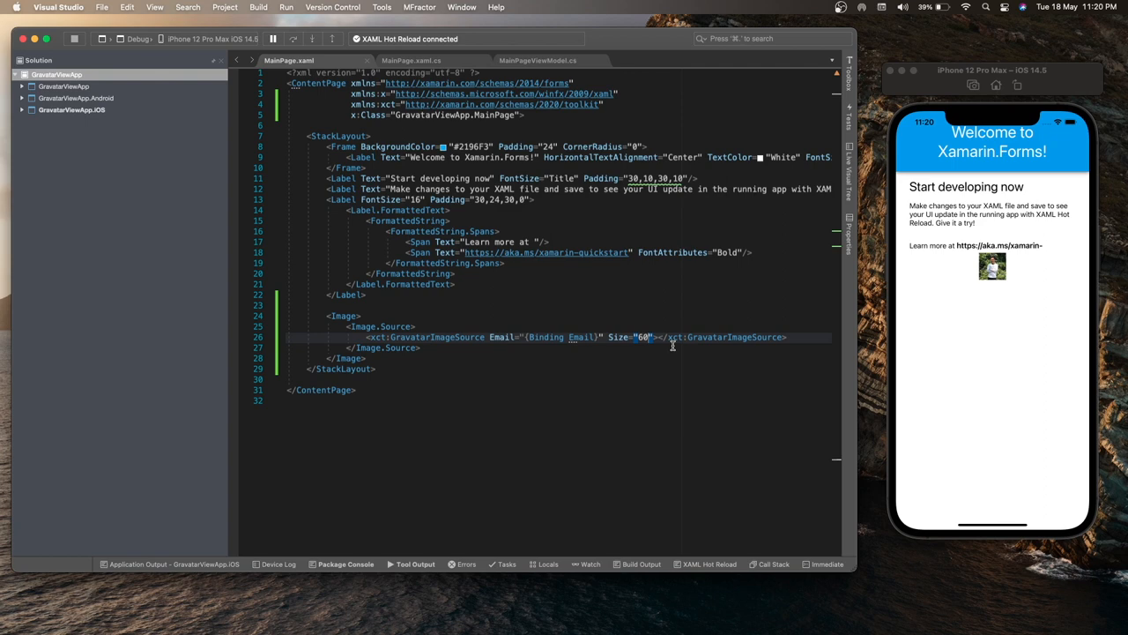
# Change the GravatarImageSource Size from 60 to 100, updating the simulator via Hot Reload
pyautogui.write('10')
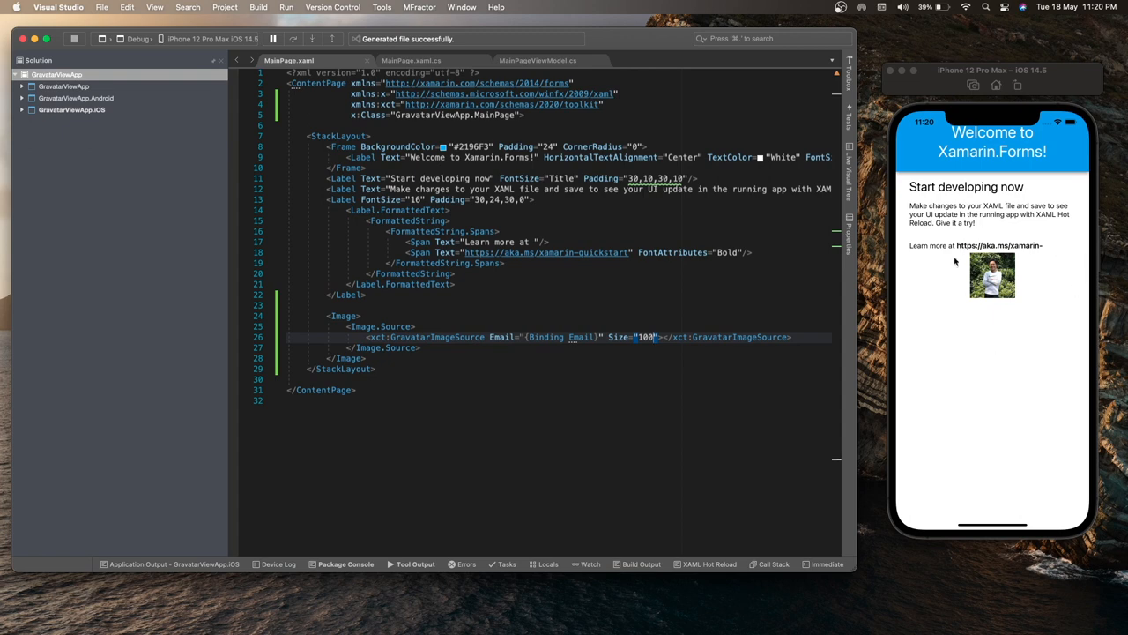
pyautogui.moveTo(579, 322)
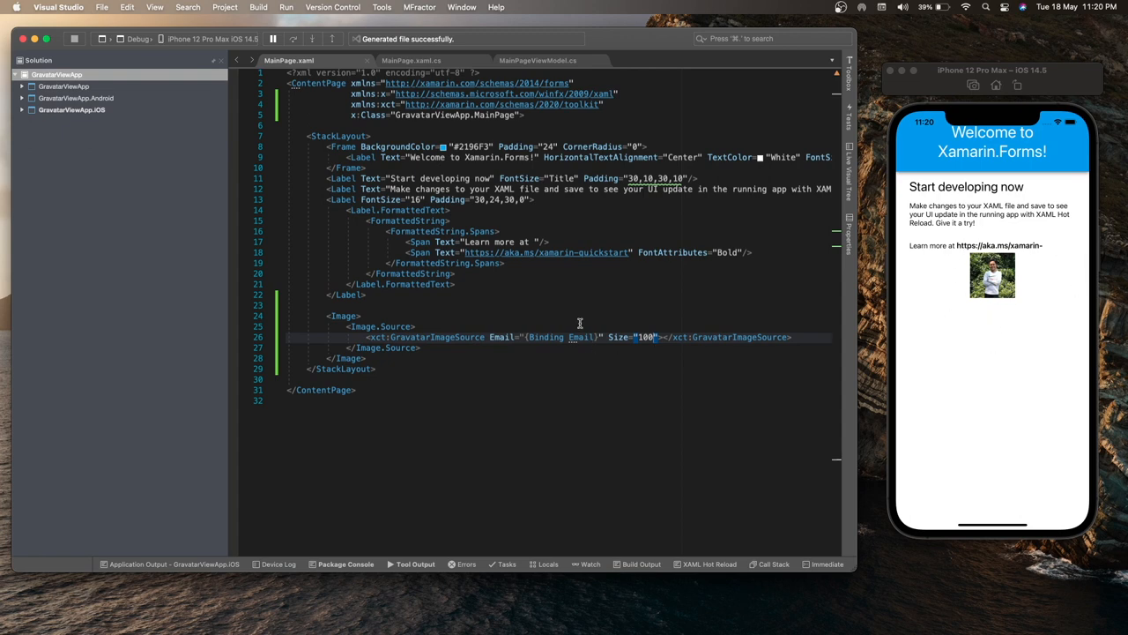
pyautogui.moveTo(580, 337)
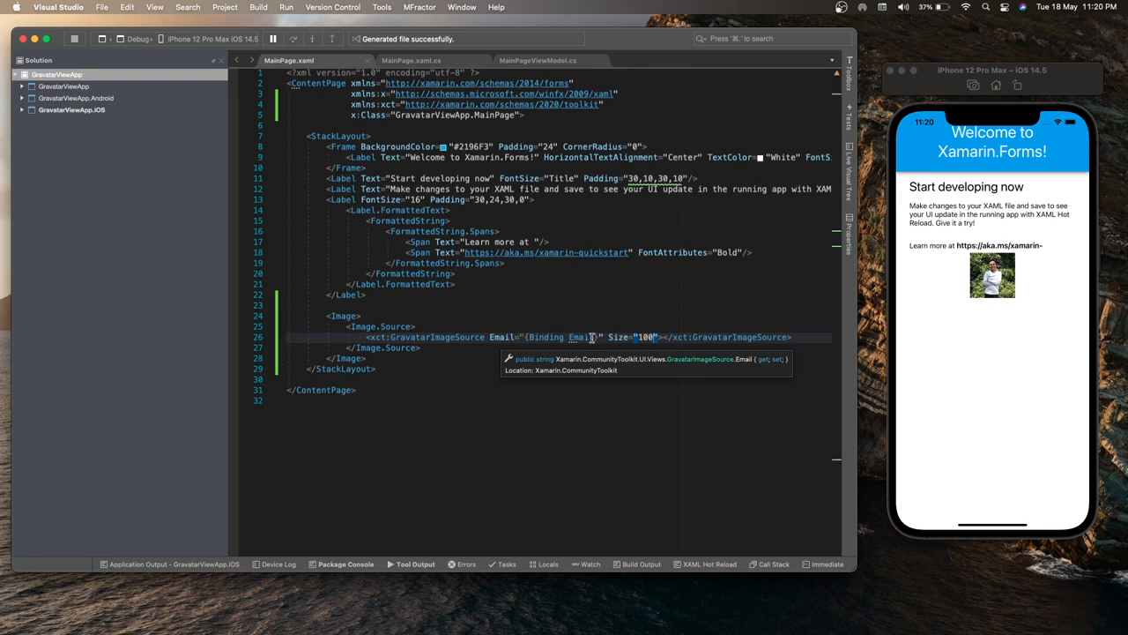
pyautogui.moveTo(564, 318)
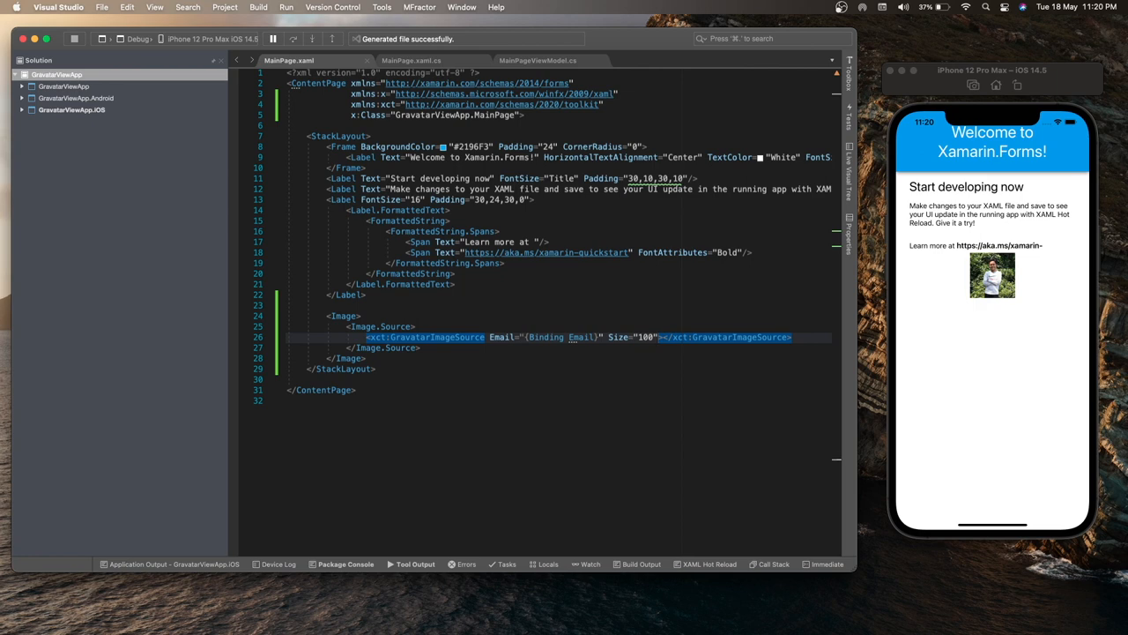
# Add a Default="FileNotFound" attribute to the xct:GravatarImageSource
pyautogui.write('Default="FileNotFound')
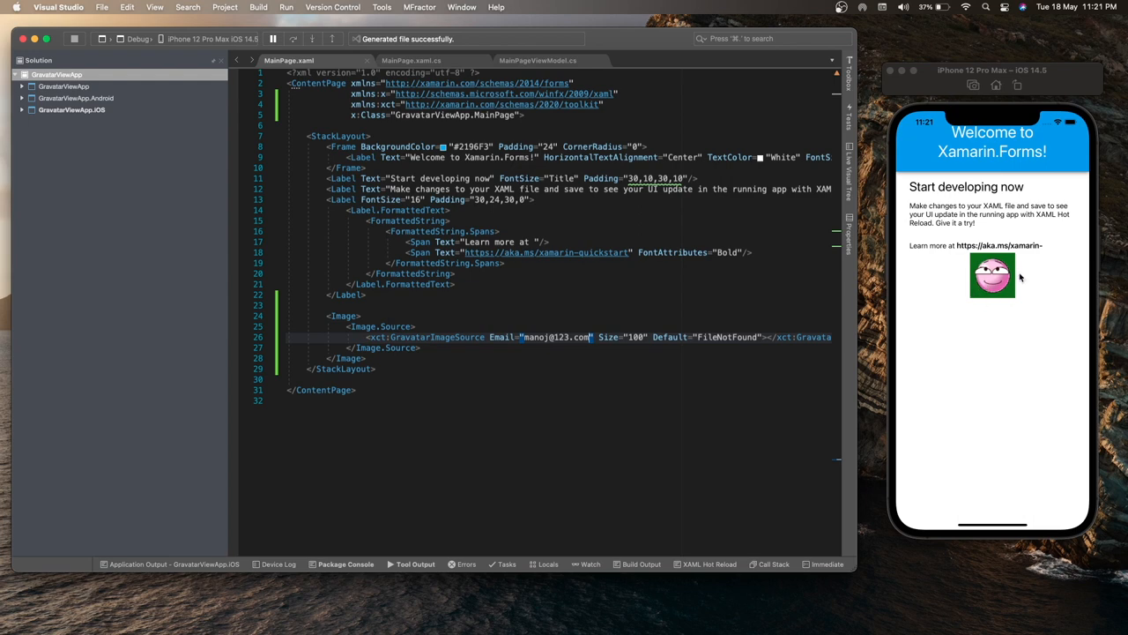
pyautogui.moveTo(998, 312)
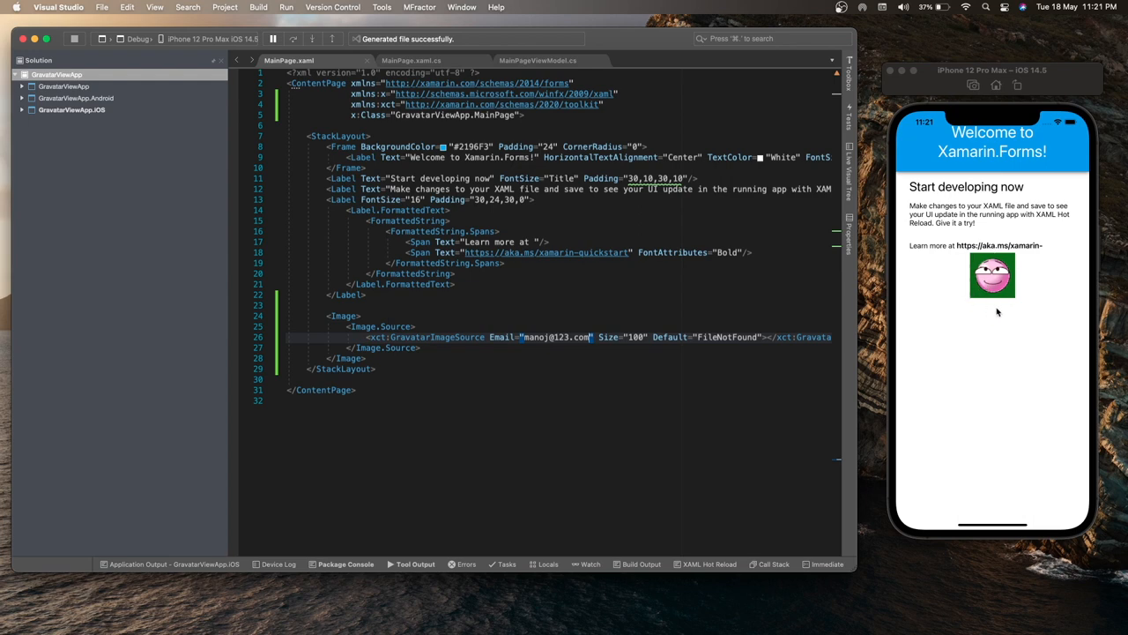